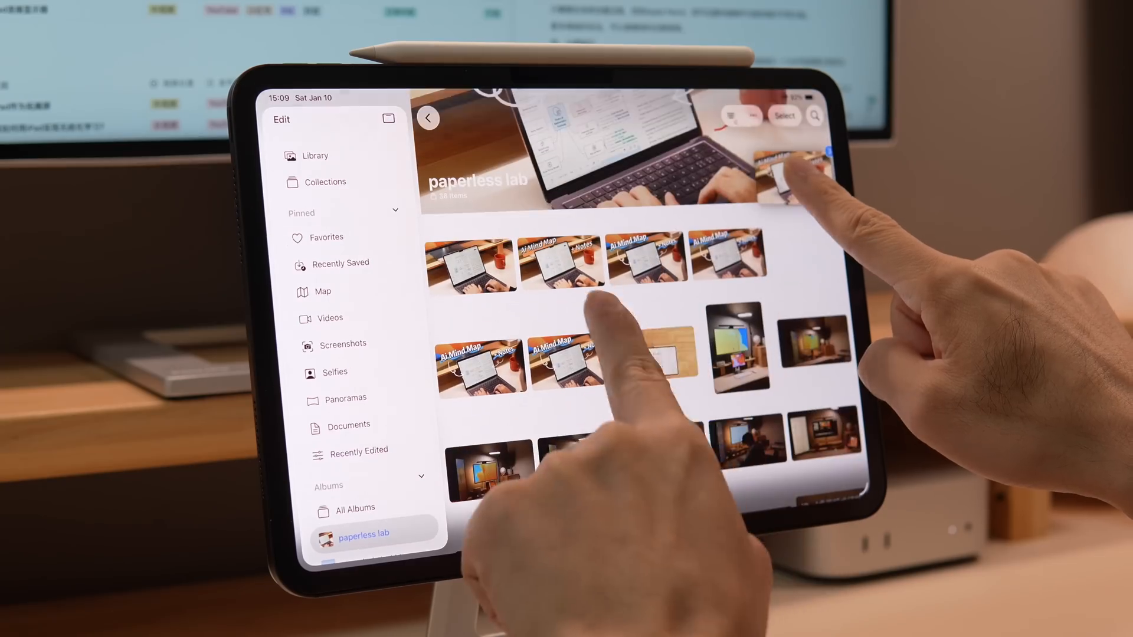
Add a line of test characters below the paragraph, ending with 'irirue65748'
scroll("down", 3)
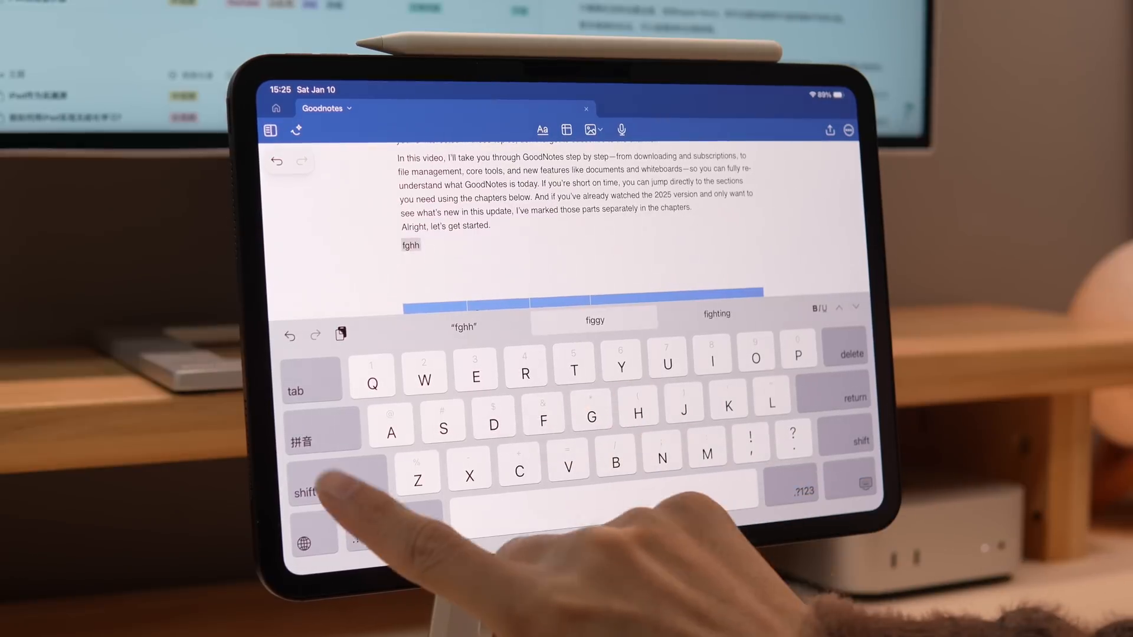
type("Fggg")
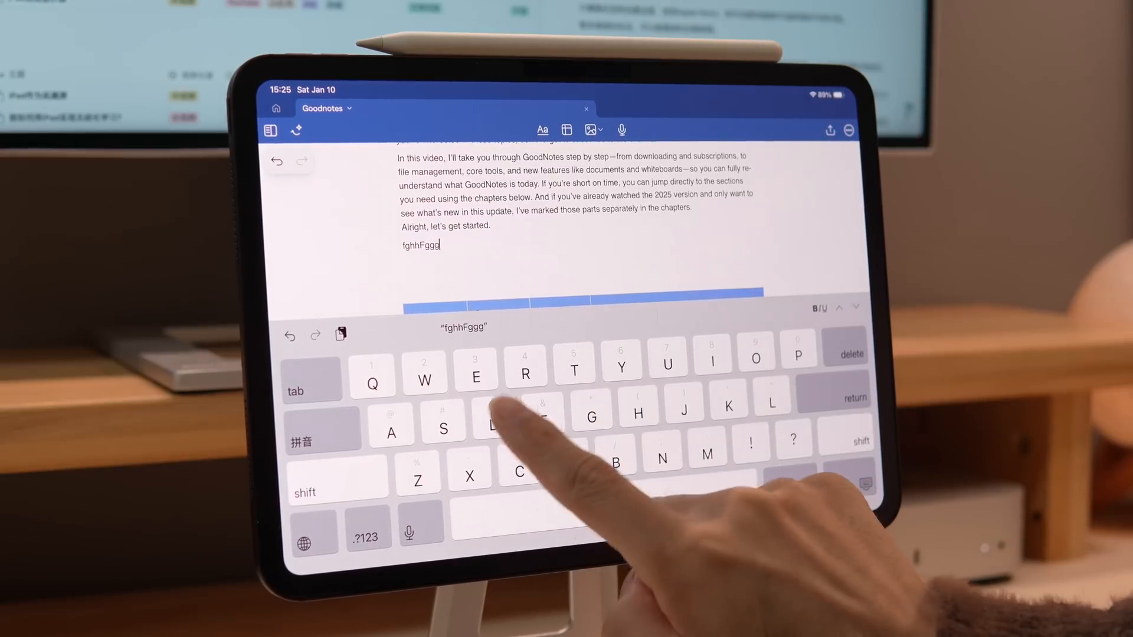
type("DfggFghhGHHJJIlhhjkkgghj")
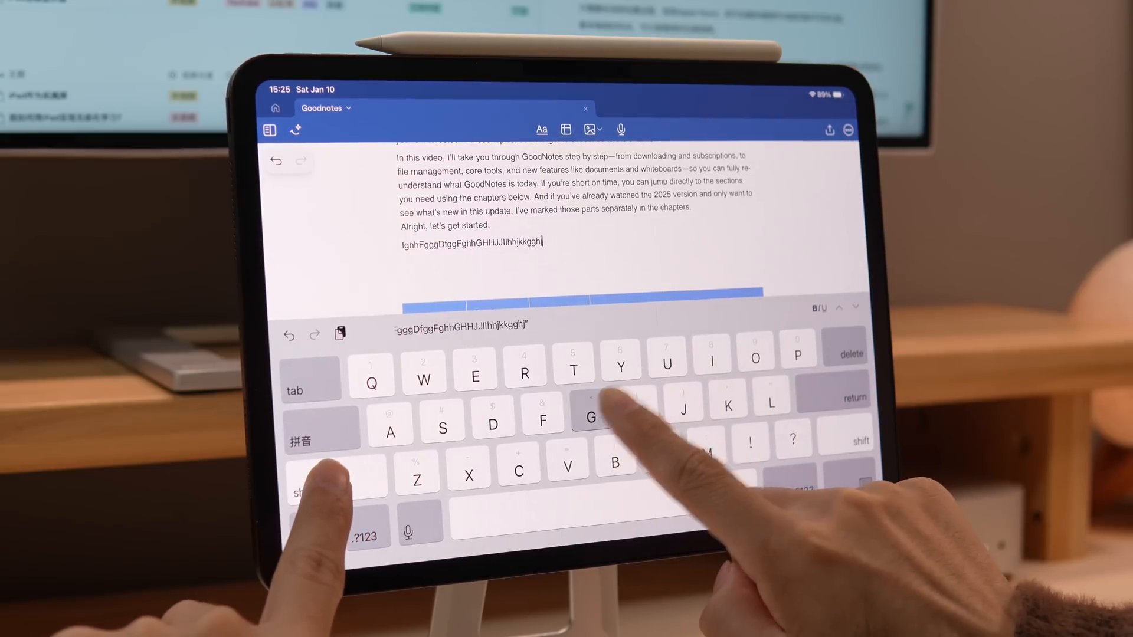
type("GHJJJKbbnn")
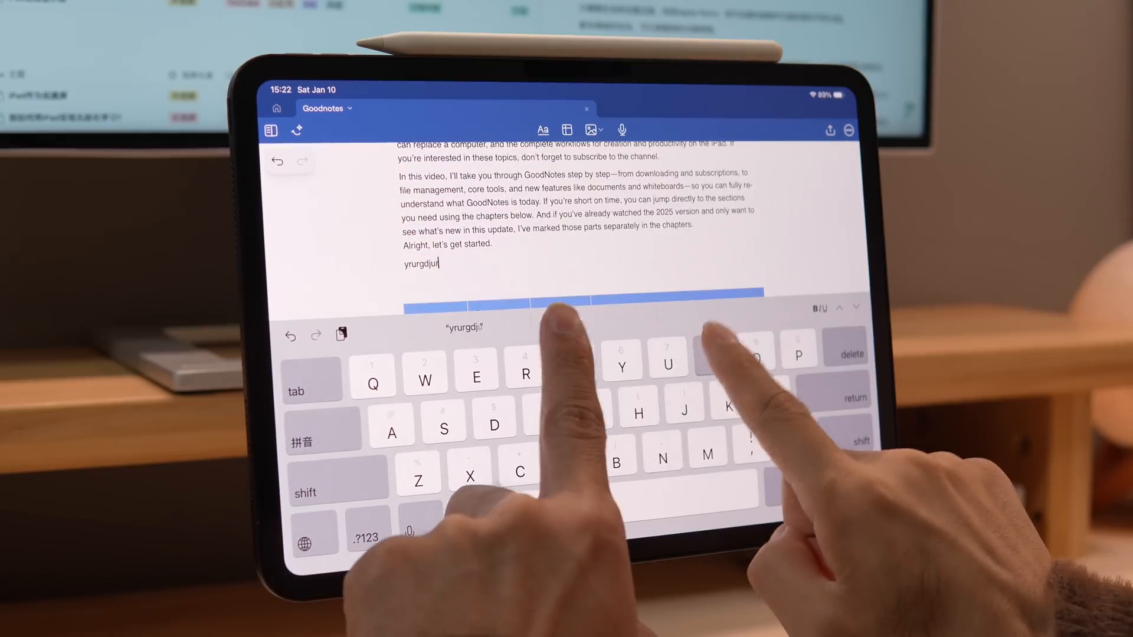
type("irirue65748")
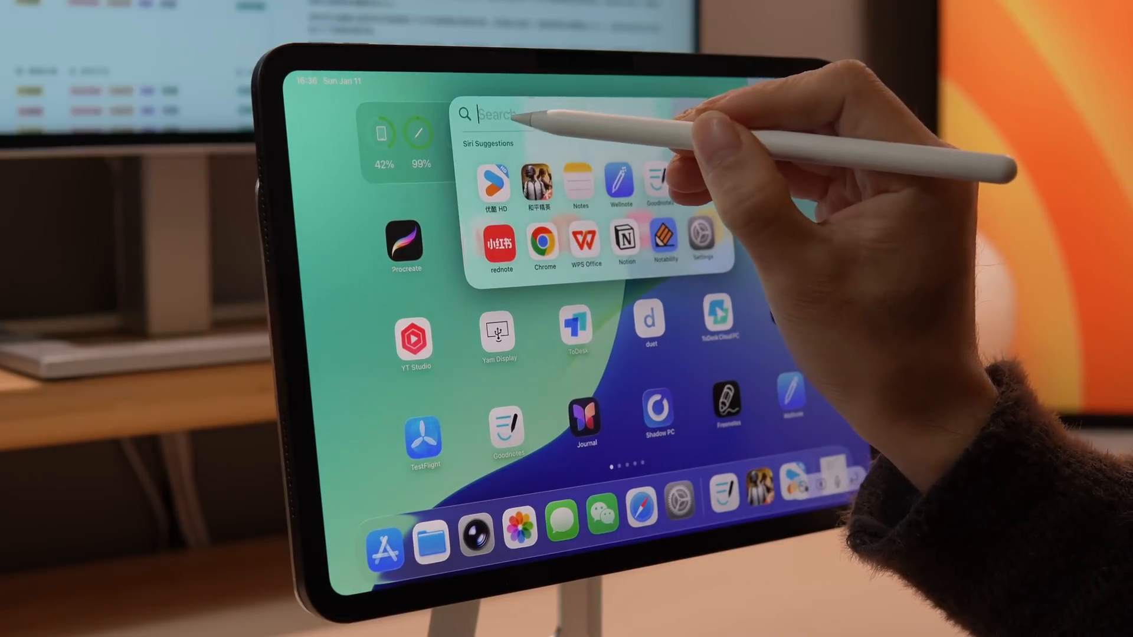
Handwrite 'ipad Pro' into the Spotlight search field with Scribble
type("ipad")
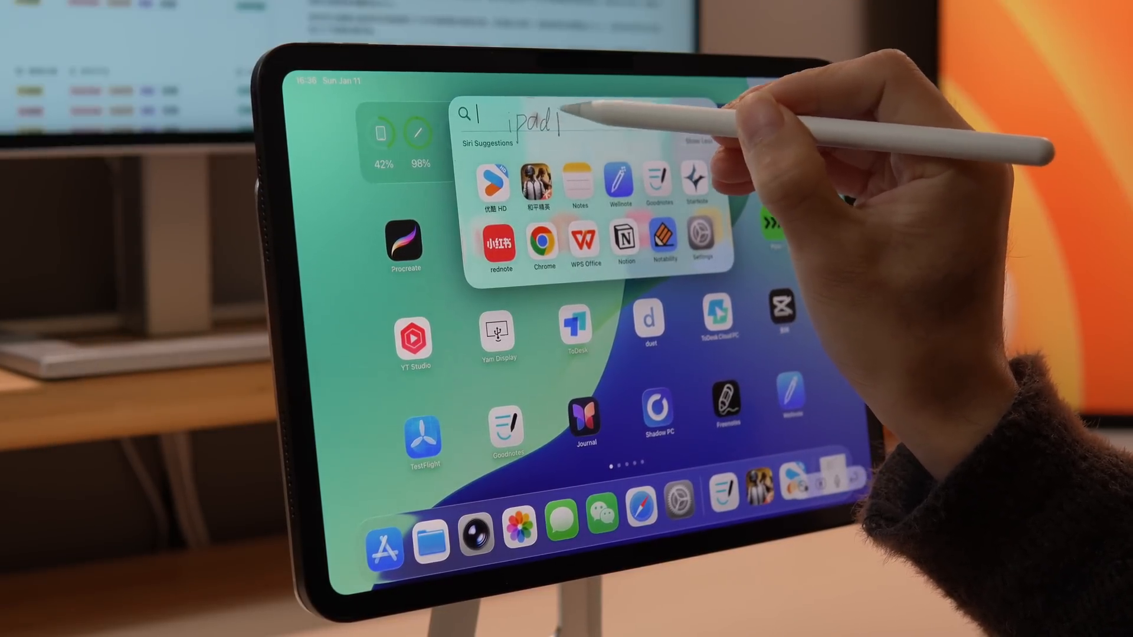
type("Pro")
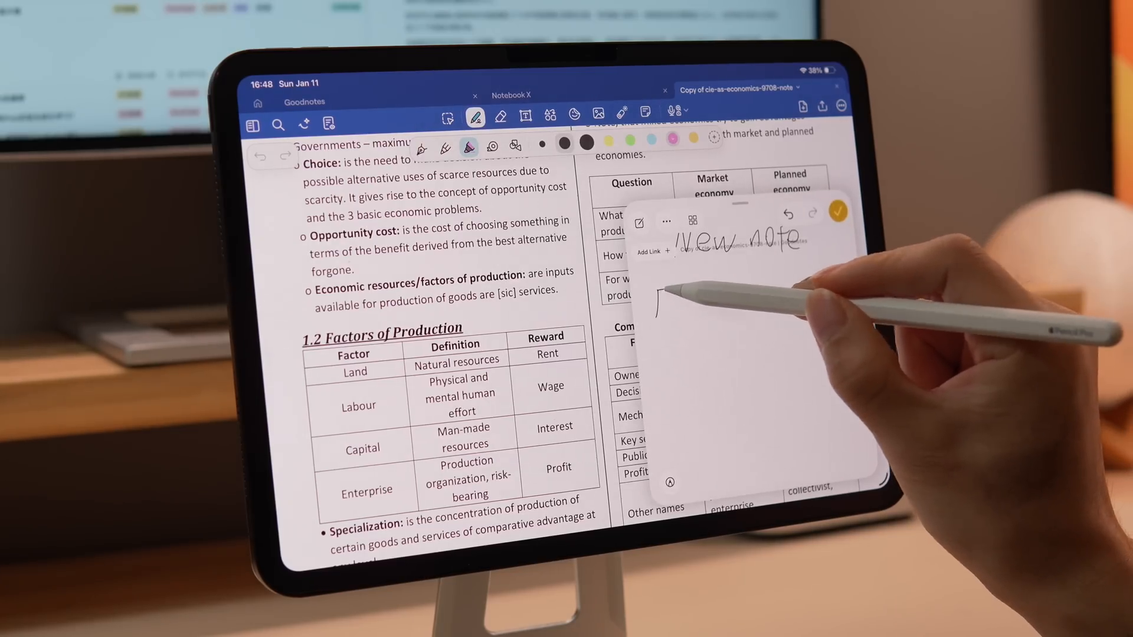
Write 'Factors' in a Quick Note, then capture the Goodnotes webpage as a full-page screenshot
type("Factors")
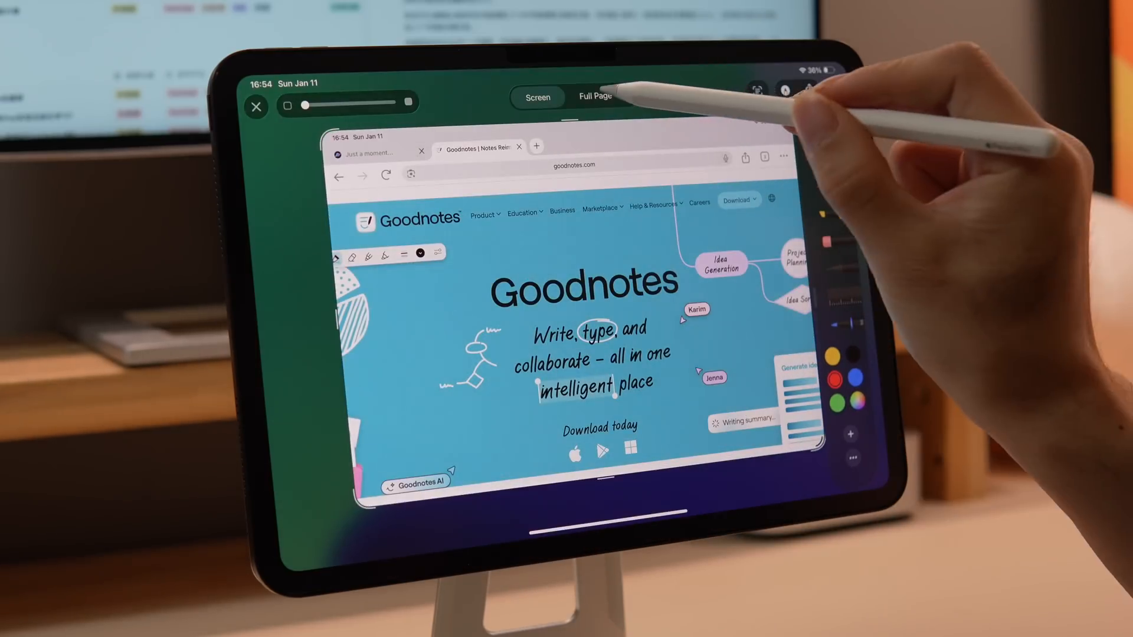
left_click(595, 95)
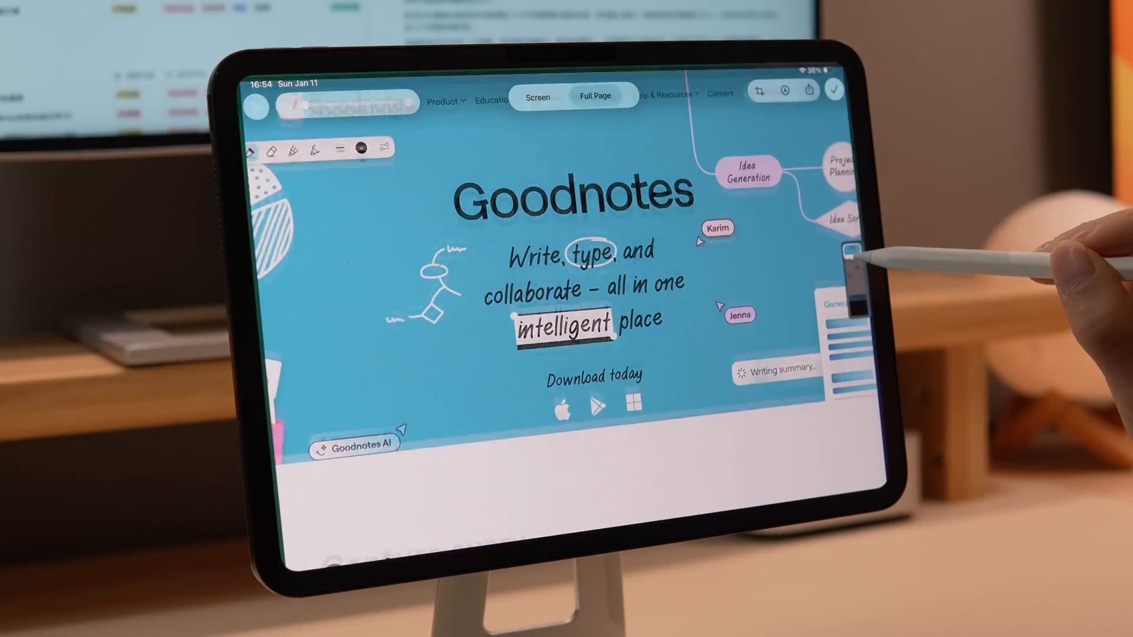
scroll("down", 3)
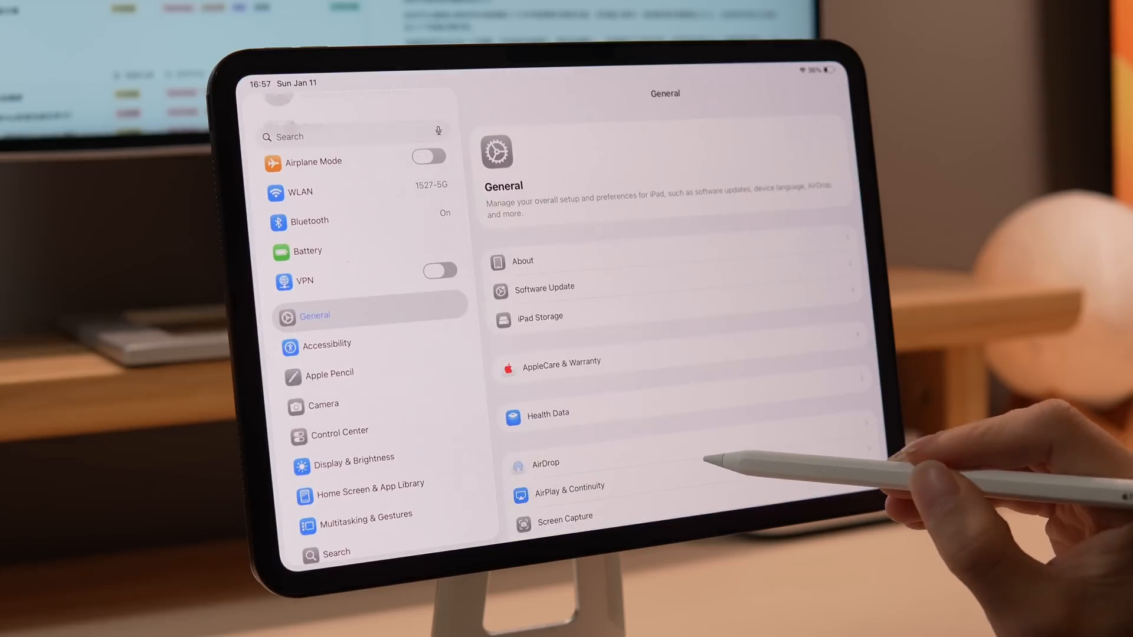
Show the Apple Pencil settings page and scroll through its squeeze and double-tap options
left_click(329, 373)
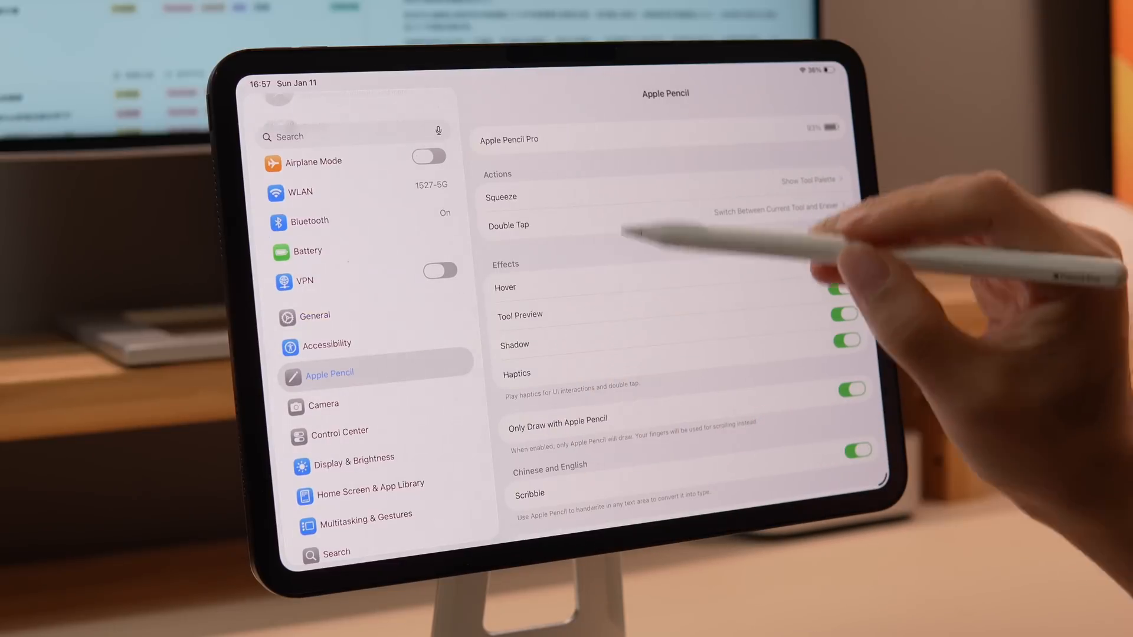
scroll("down", 3)
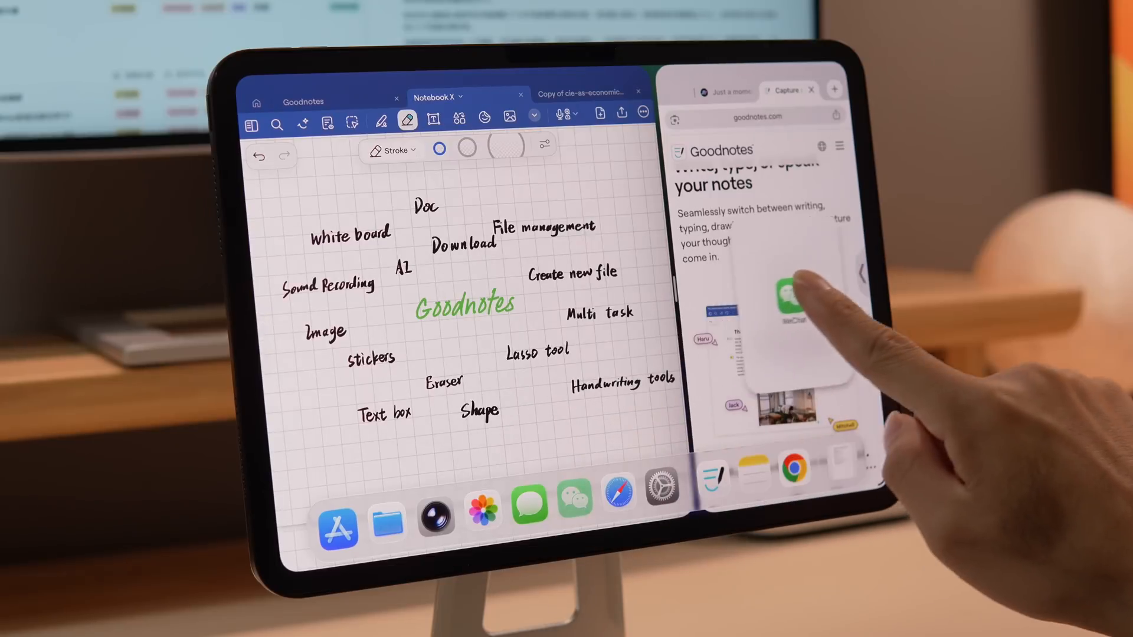
Add WeChat to the Split View layout, then reopen Goodnotes from the Dock
left_click(791, 299)
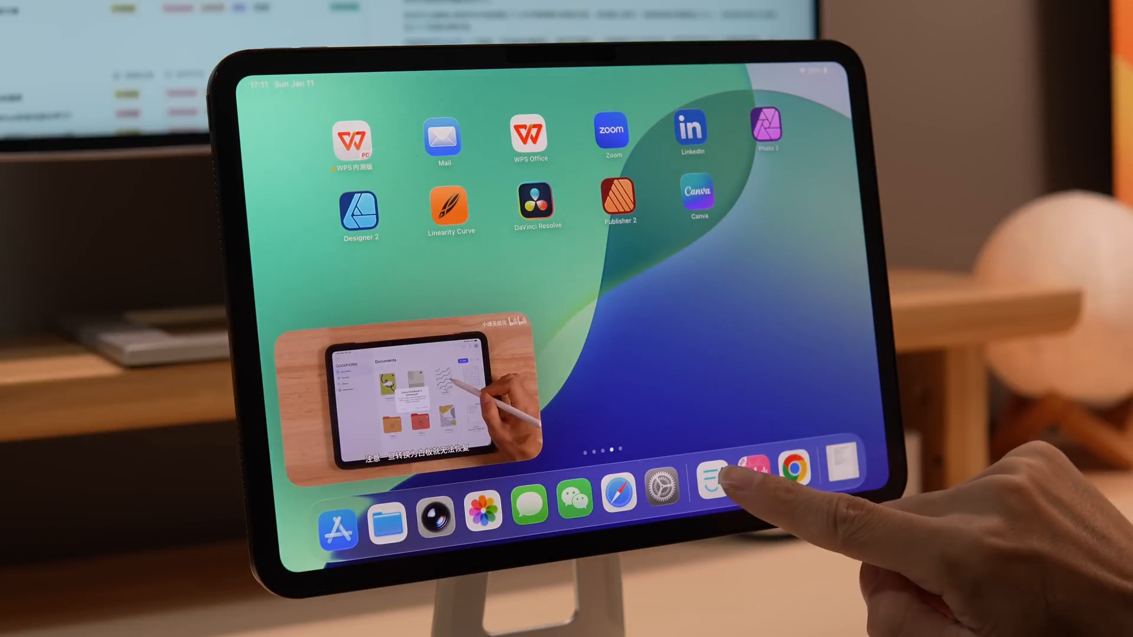
left_click(726, 478)
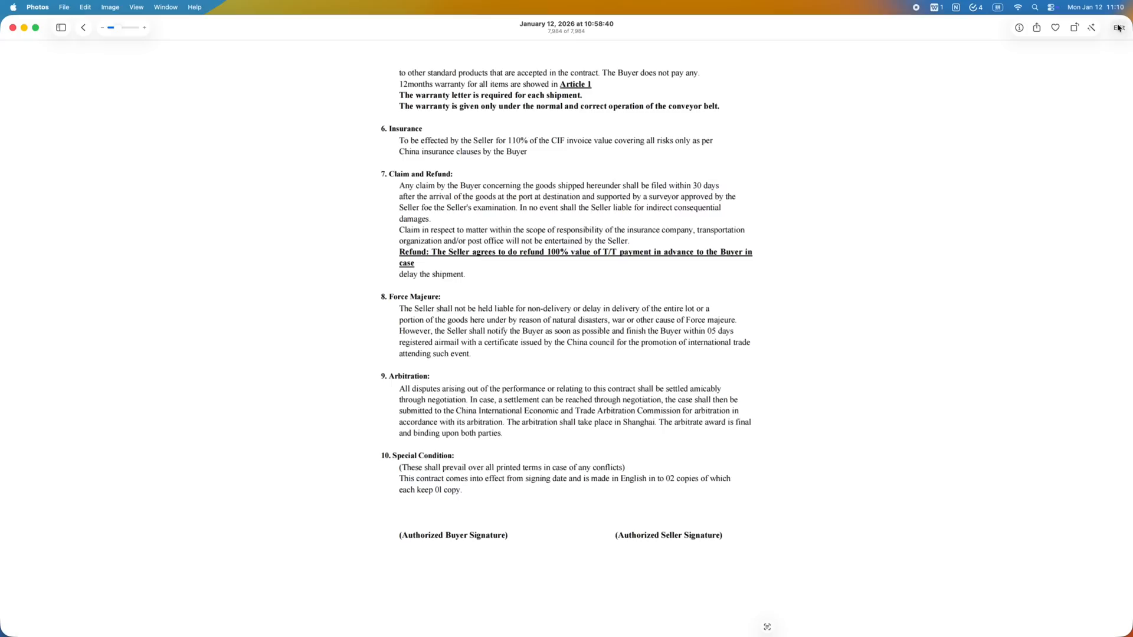
Begin editing the contract photo so the Adjust panel is available
left_click(1117, 27)
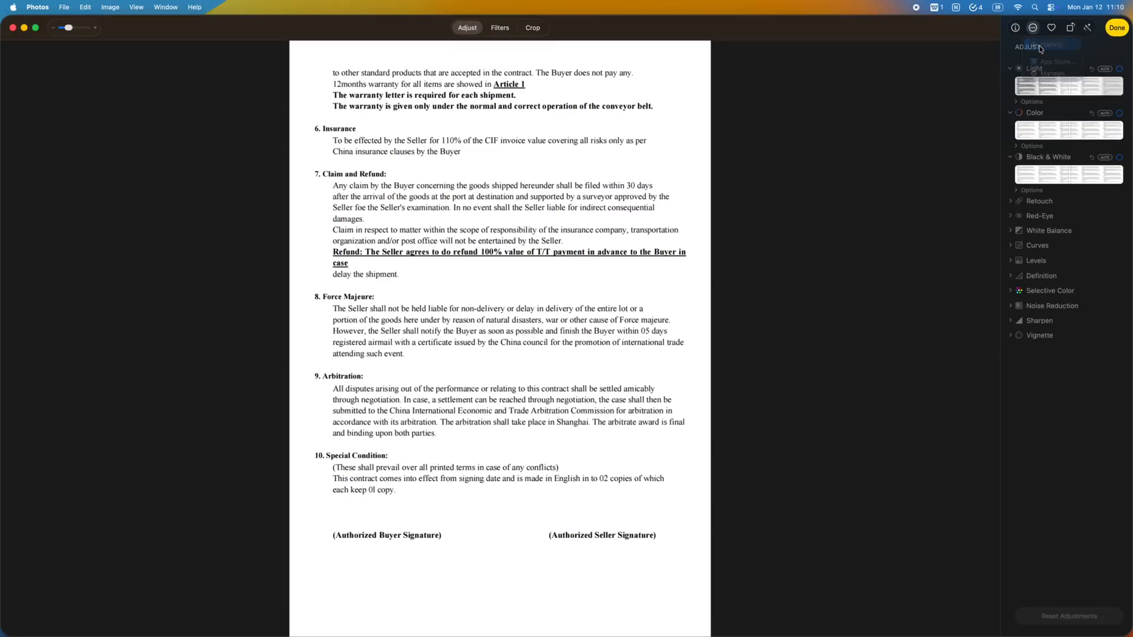